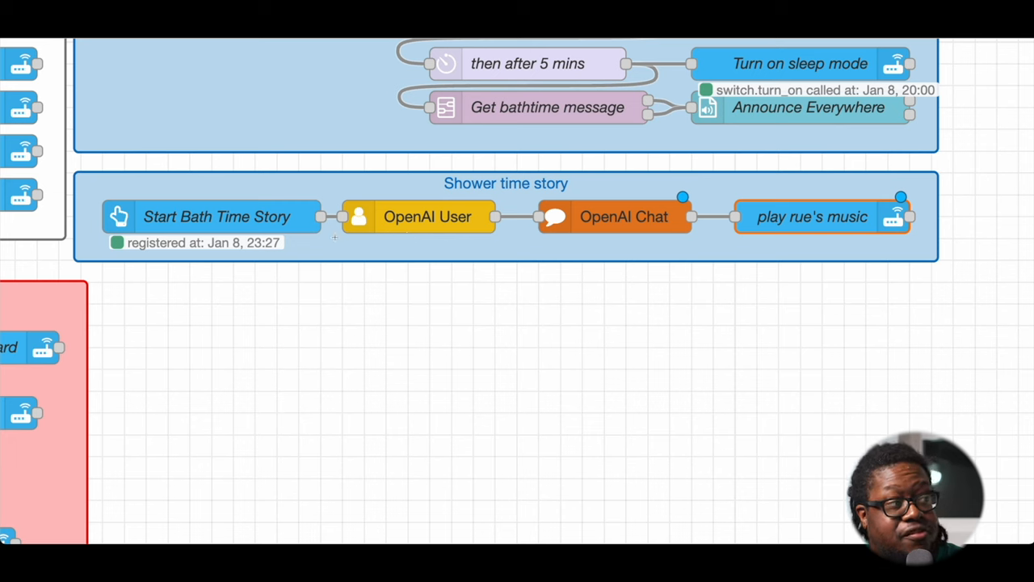
pyautogui.moveTo(191, 229)
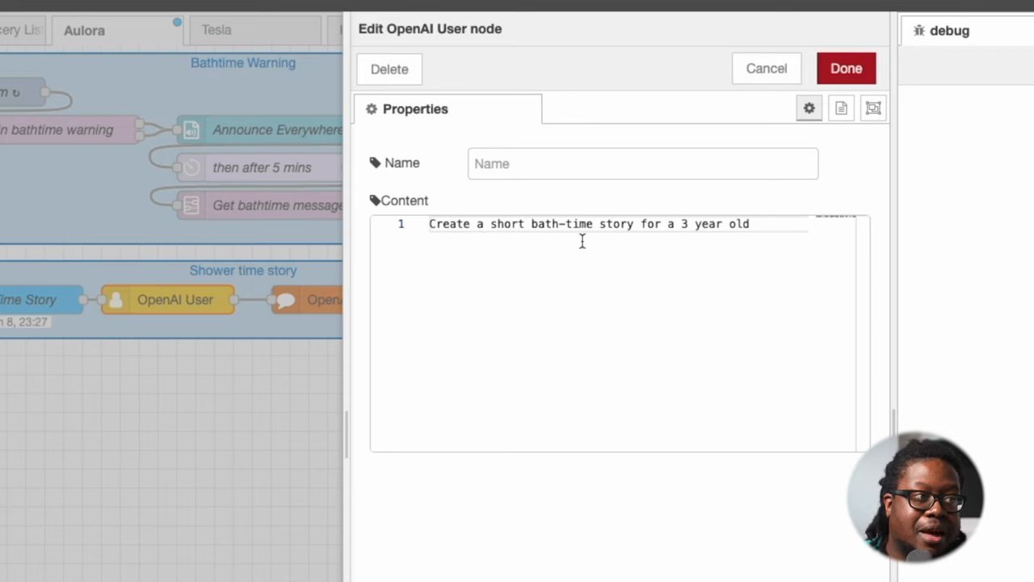
# - Review the OpenAI Chat node (gpt-4-1106-preview, temperature 0.7, 1200 max tokens) and return to the canvas
pyautogui.click(847, 67)
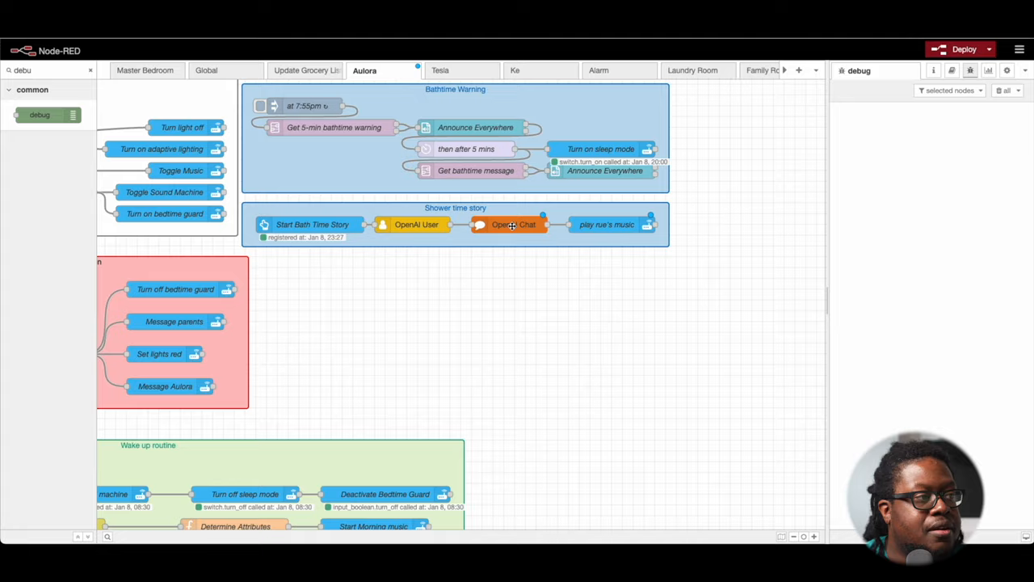
pyautogui.doubleClick(512, 224)
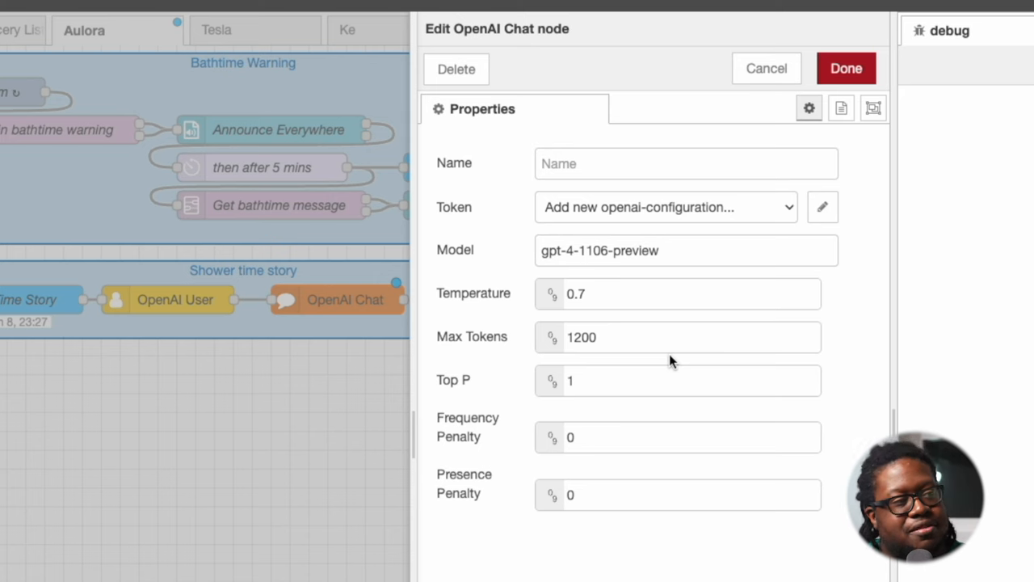
pyautogui.moveTo(639, 259)
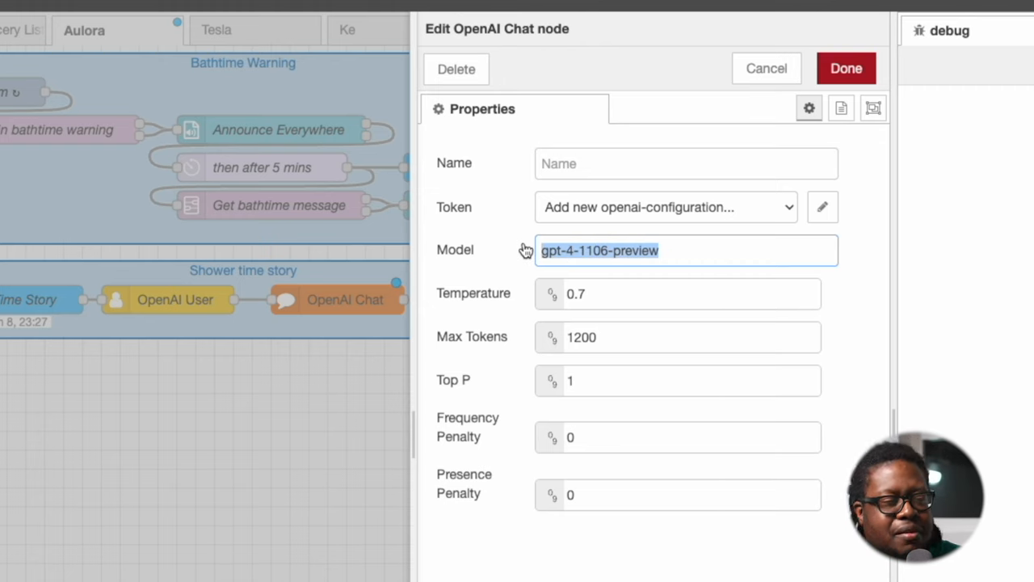
pyautogui.click(765, 68)
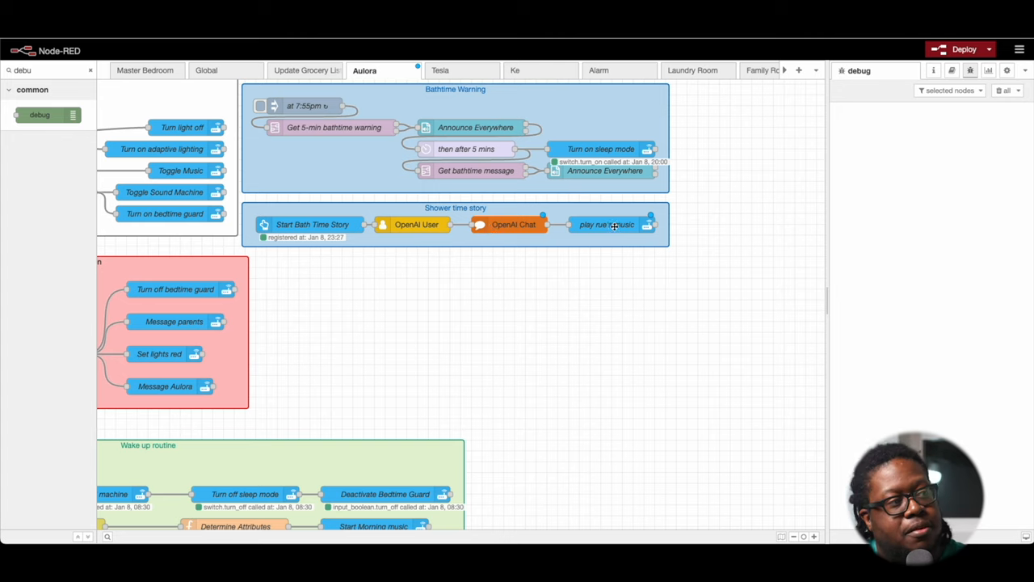
pyautogui.doubleClick(607, 223)
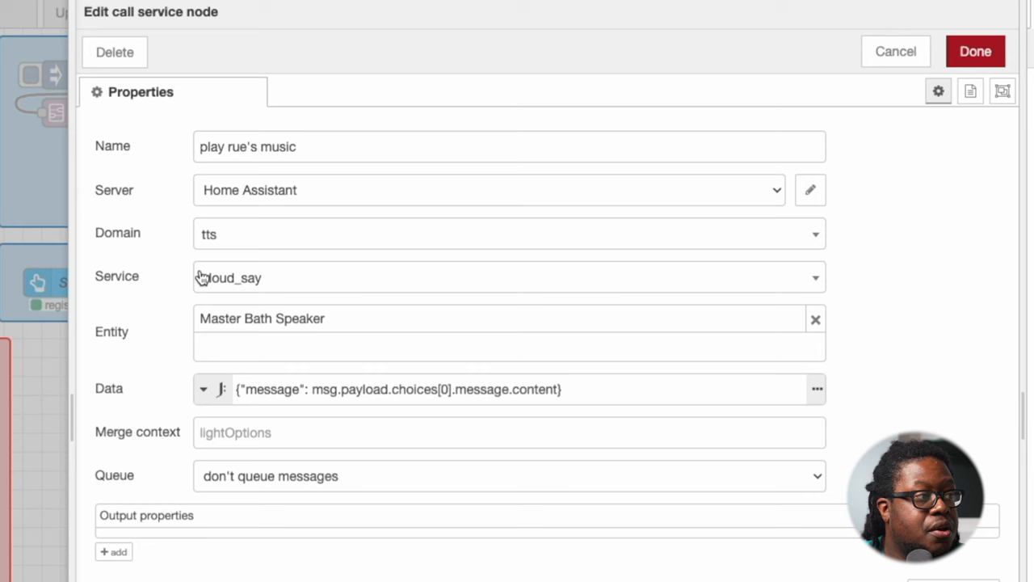
pyautogui.doubleClick(440, 388)
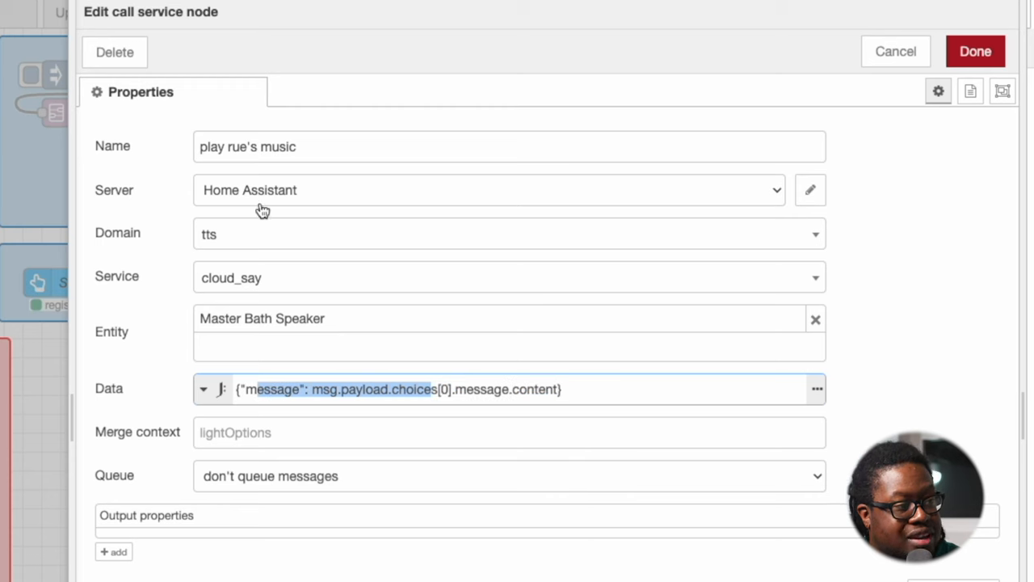
pyautogui.moveTo(354, 217)
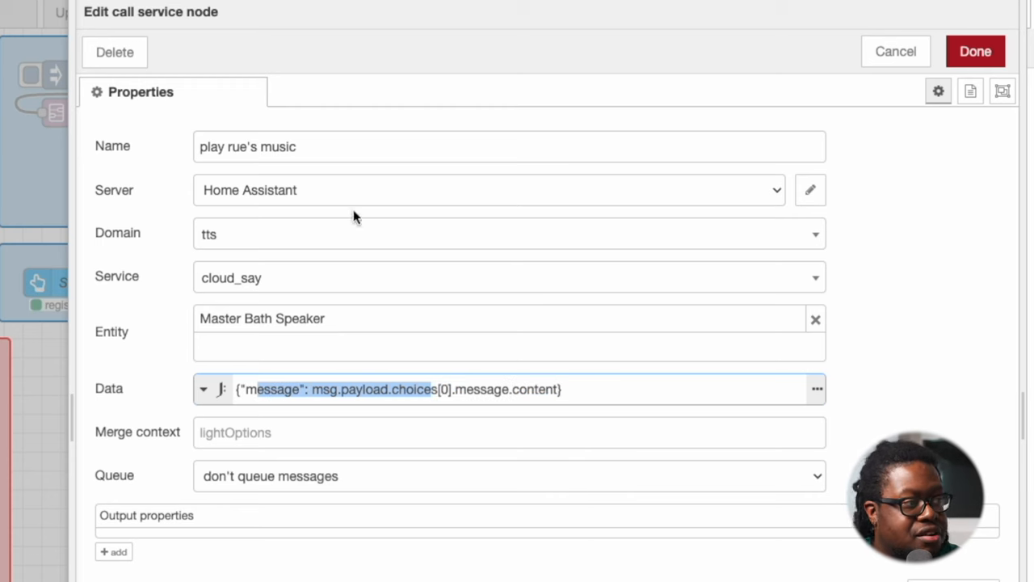
pyautogui.moveTo(239, 315)
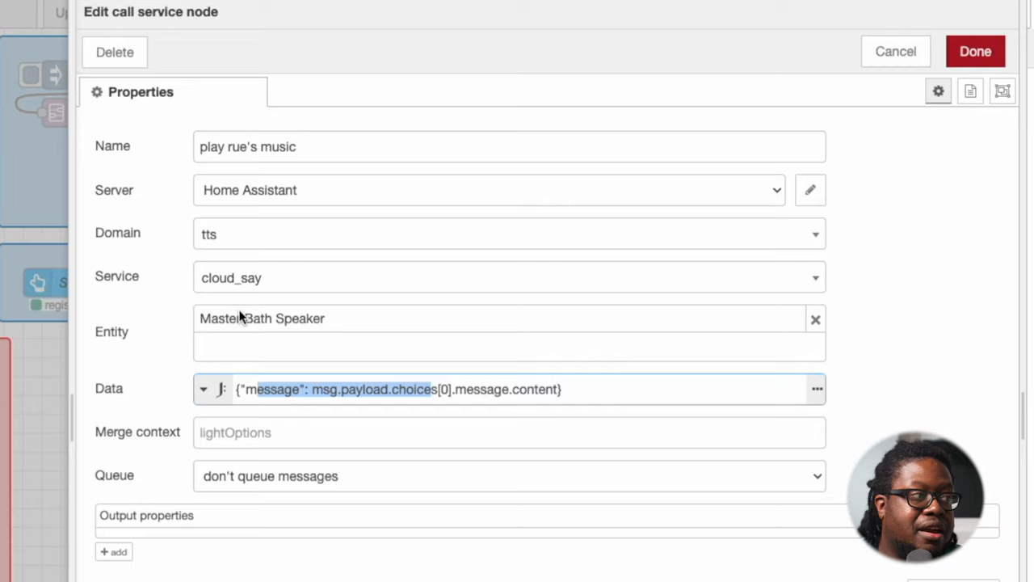
pyautogui.click(974, 50)
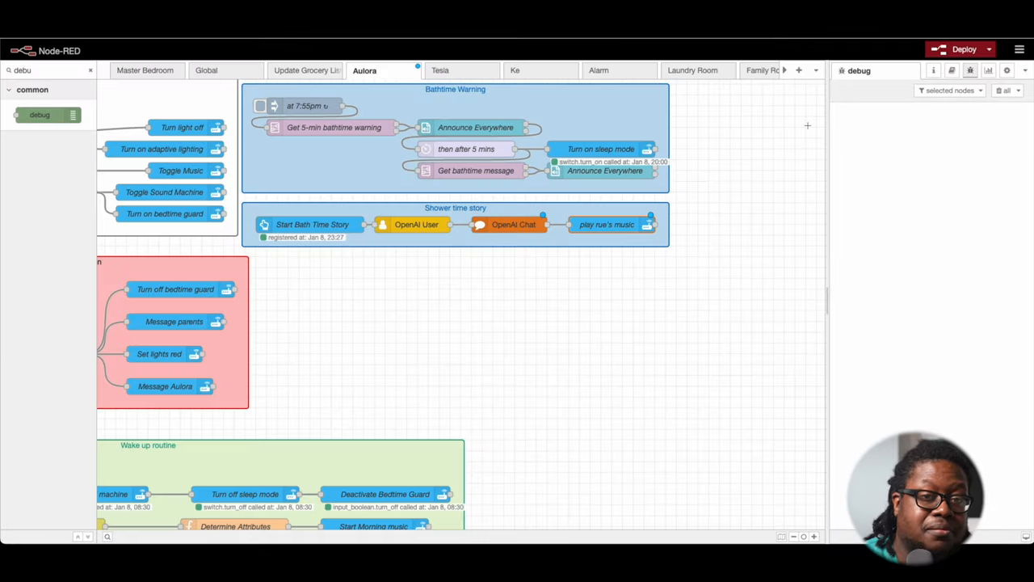